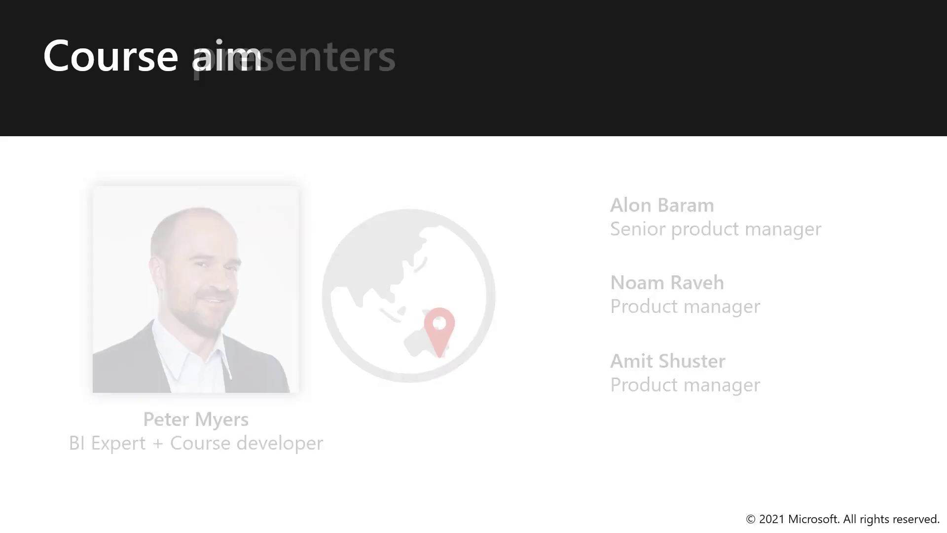
key("Right")
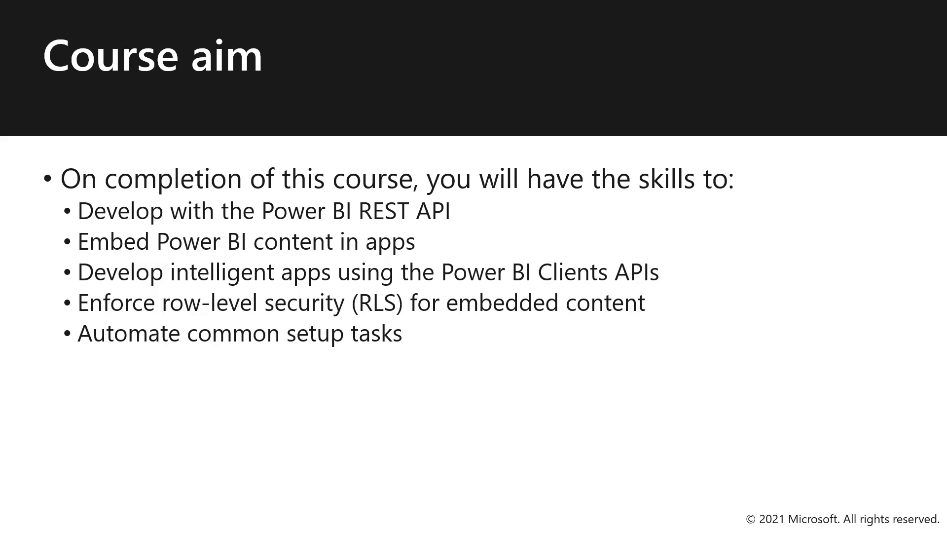
key("Right")
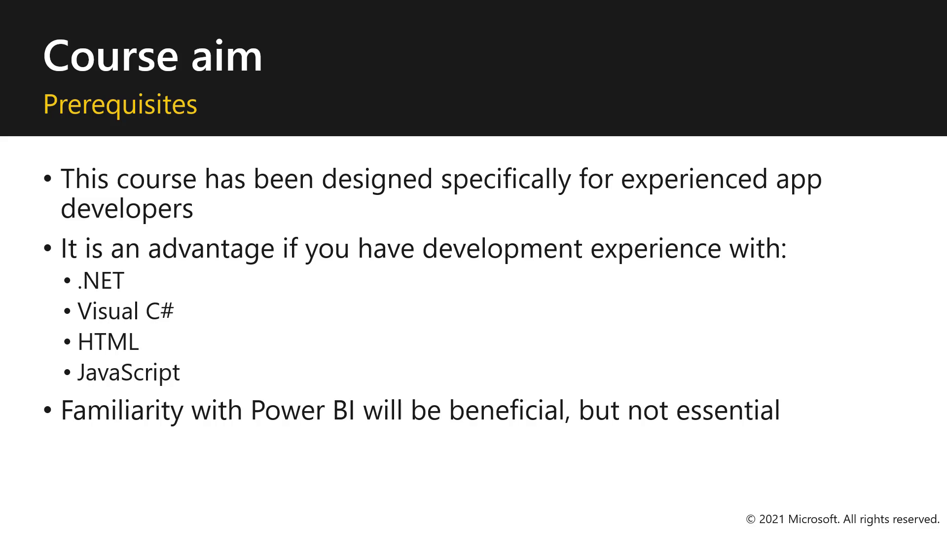
key("Right")
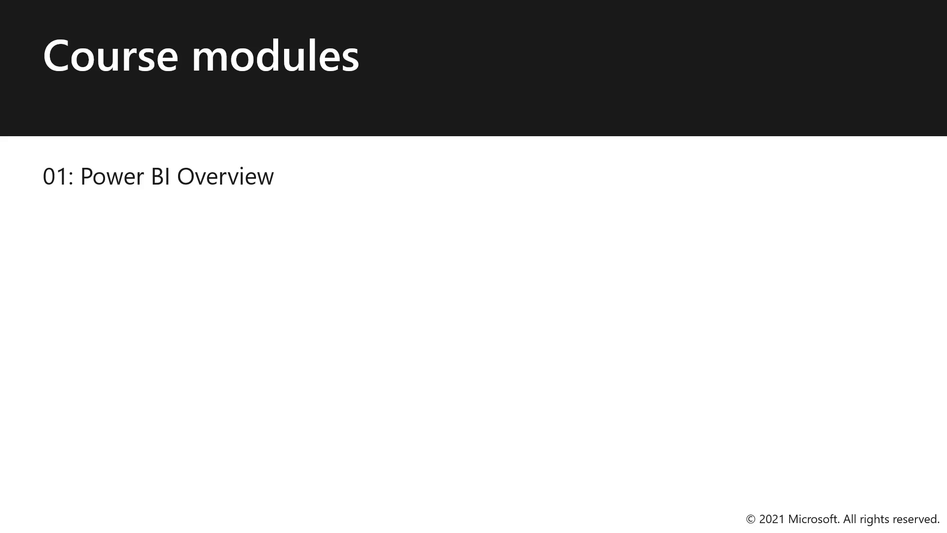
type("02: Power BI Embedded Analytics")
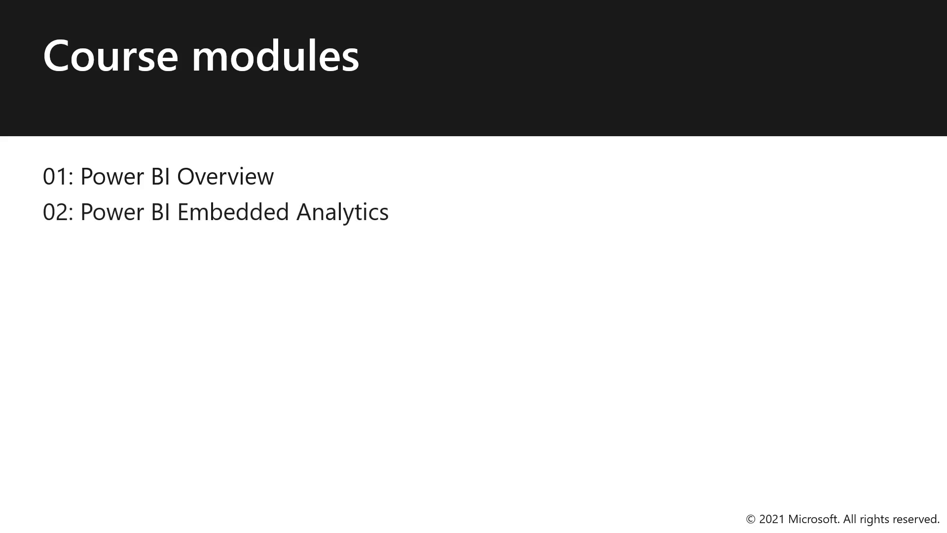